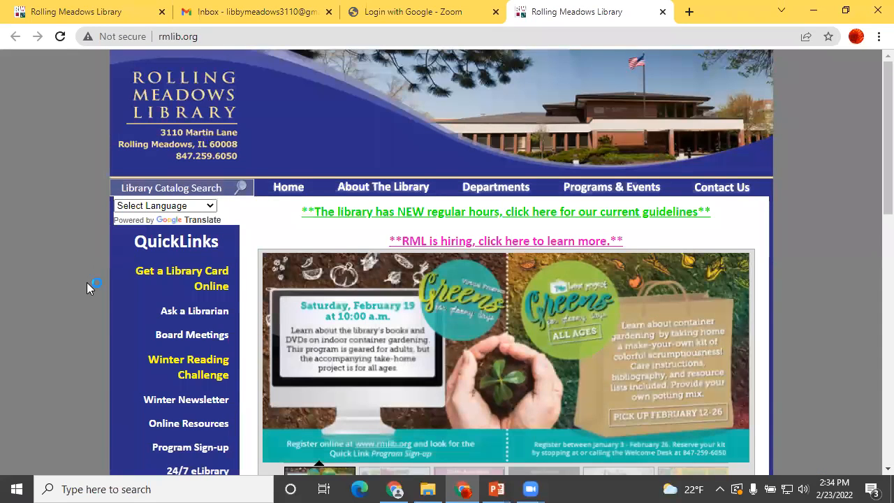
Reach the RML Account Login form from the QuickLinks sidebar on the home page.
{"action": "scroll", "scroll_direction": "down", "scroll_amount": 3}
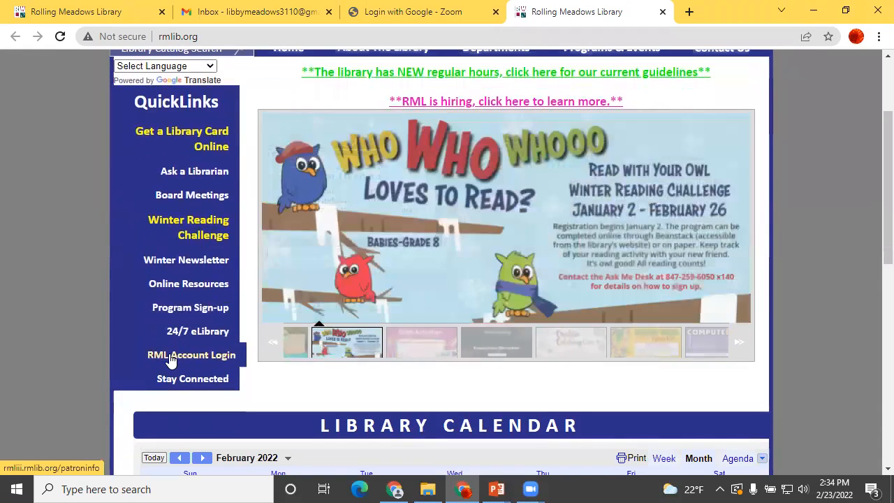
{"action": "left_click", "coordinate": [190, 354]}
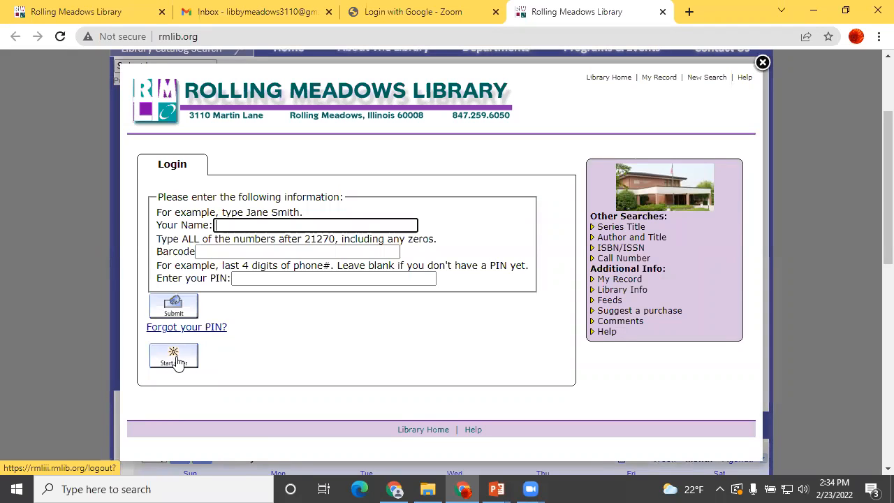
{"action": "mouse_move", "coordinate": [273, 231]}
{"action": "type", "text": "computer class"}
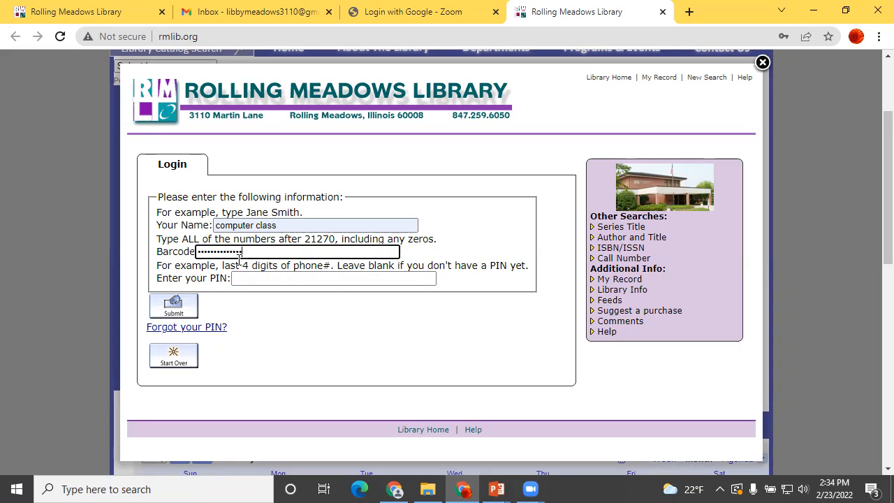
Submit the login form with name 'computer class' and the barcode, PIN left blank.
{"action": "left_click", "coordinate": [173, 305]}
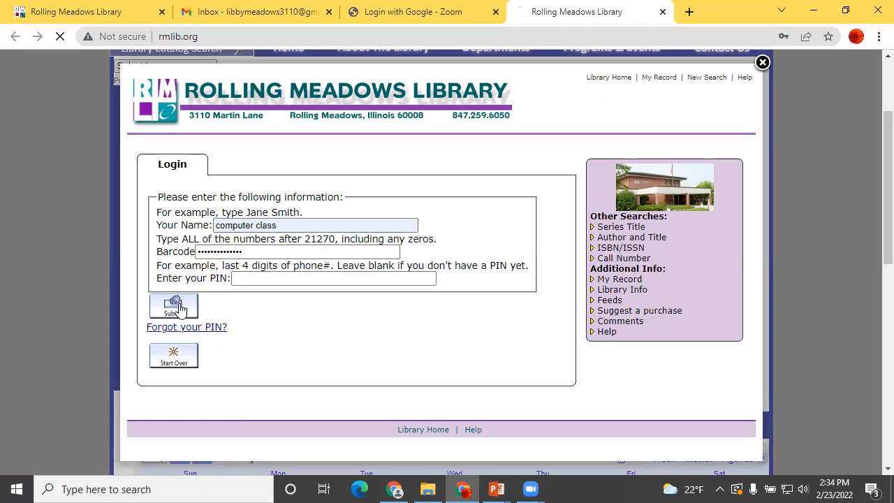
Enter the new PIN in both fields and submit to reach the account's 2 checked-out items.
{"action": "left_click", "coordinate": [173, 306]}
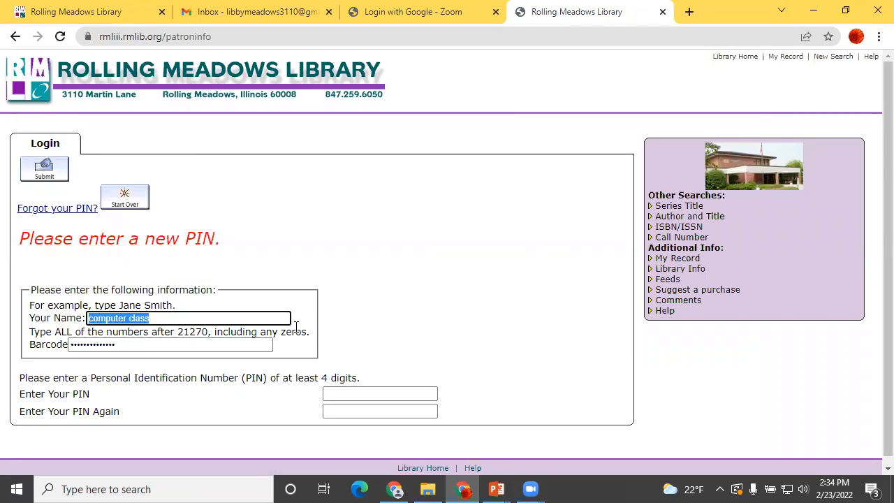
{"action": "mouse_move", "coordinate": [412, 294]}
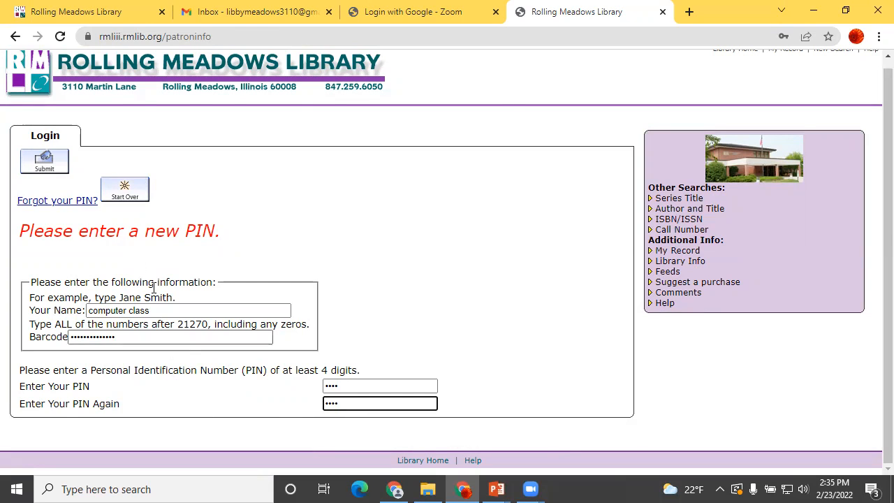
{"action": "left_click", "coordinate": [45, 161]}
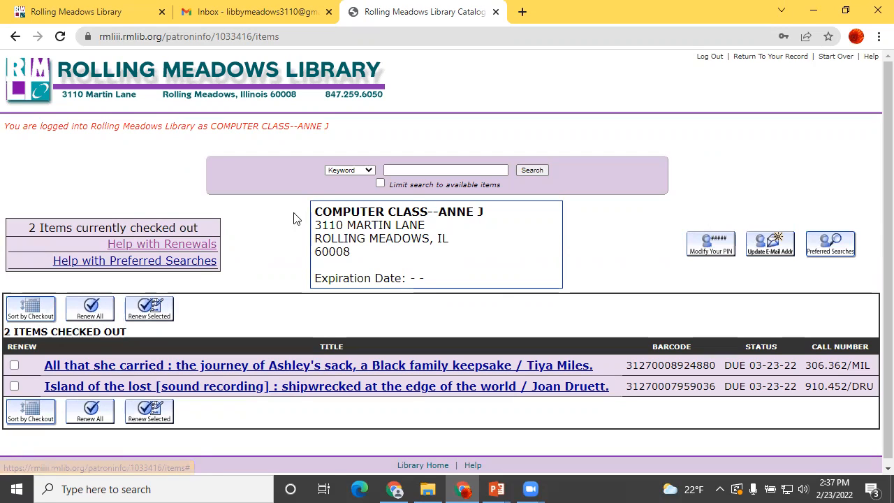
Log out of the account record back to the library home page.
{"action": "left_click", "coordinate": [445, 170]}
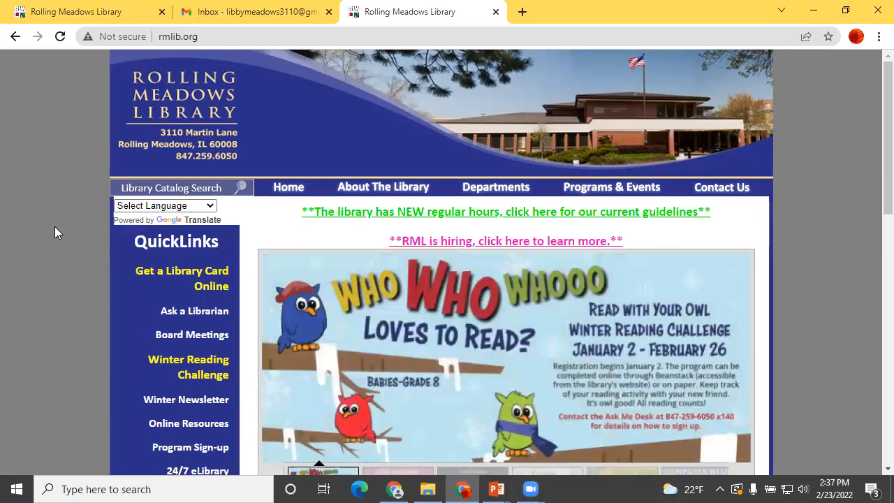
Request a PIN reset with name and barcode, then find the reset email in the Gmail inbox.
{"action": "scroll", "scroll_direction": "down", "scroll_amount": 3}
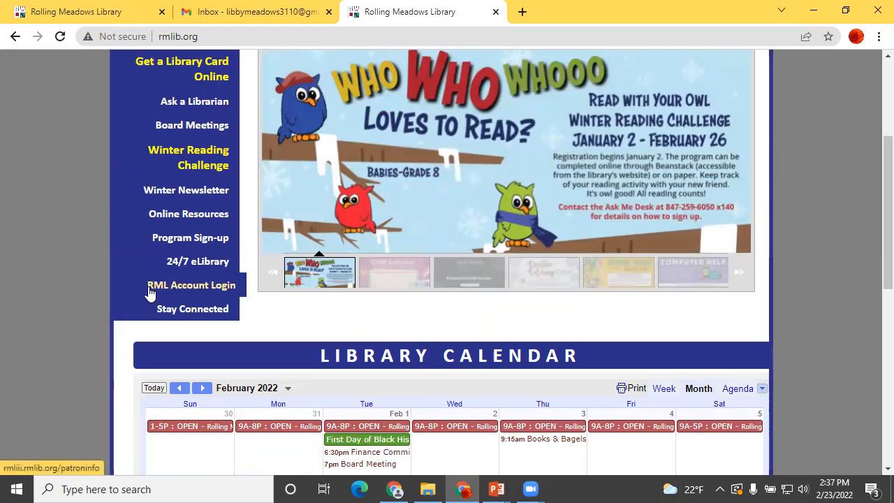
{"action": "left_click", "coordinate": [190, 285]}
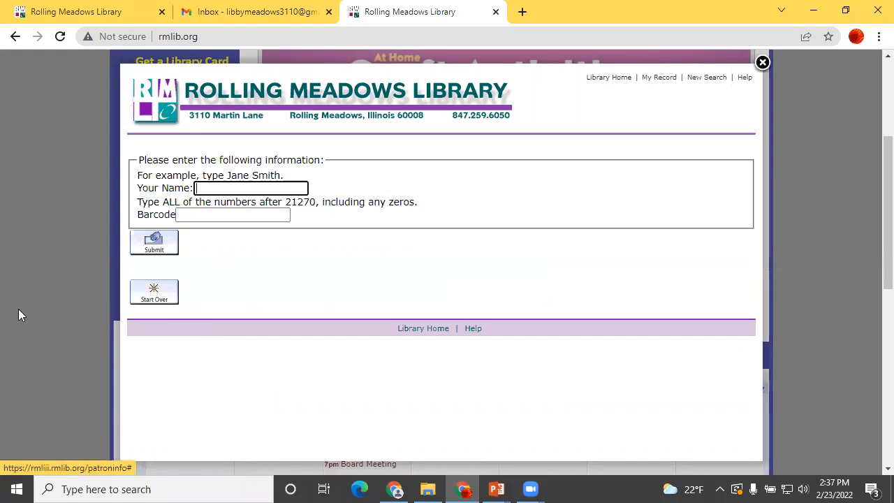
{"action": "mouse_move", "coordinate": [6, 289]}
{"action": "type", "text": "computer class"}
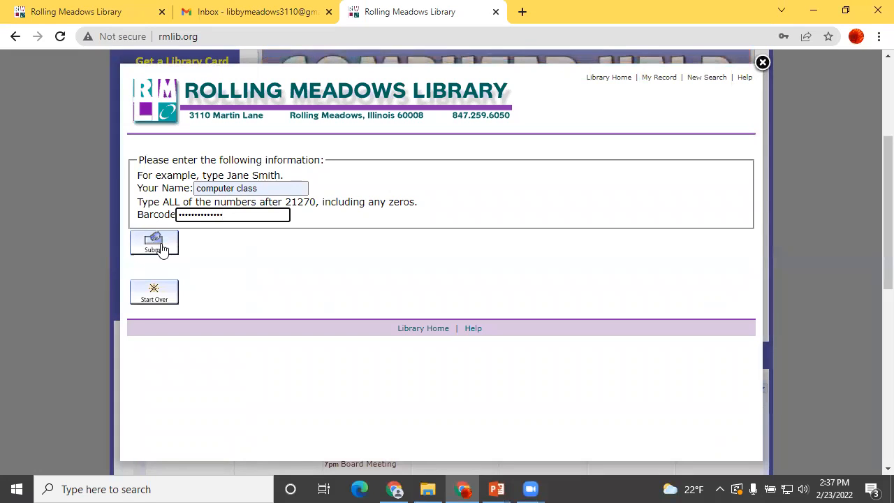
{"action": "left_click", "coordinate": [154, 245]}
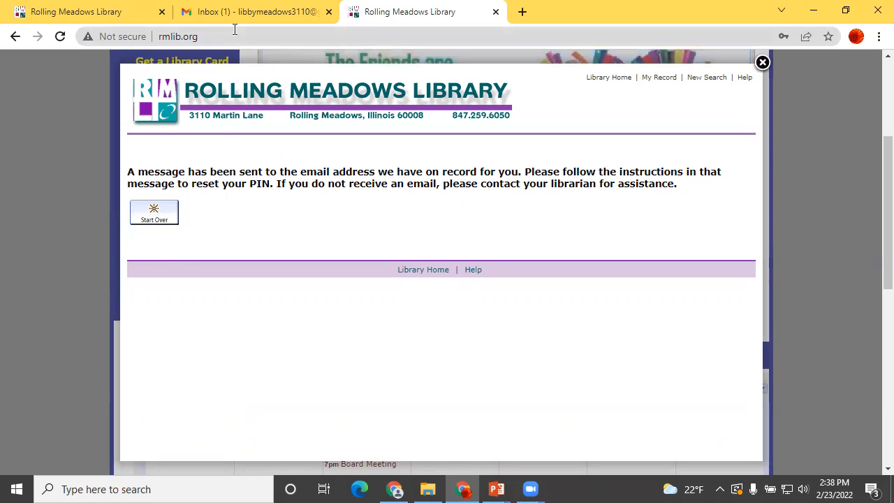
{"action": "left_click", "coordinate": [257, 12]}
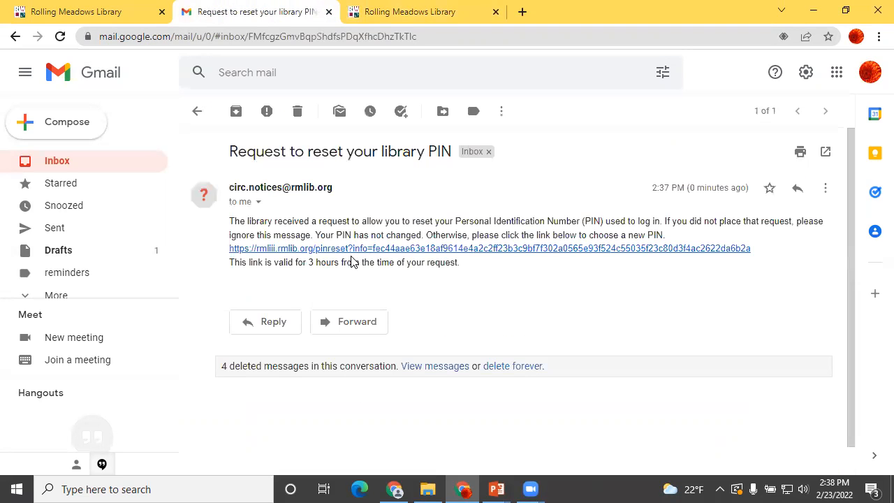
{"action": "mouse_move", "coordinate": [222, 293]}
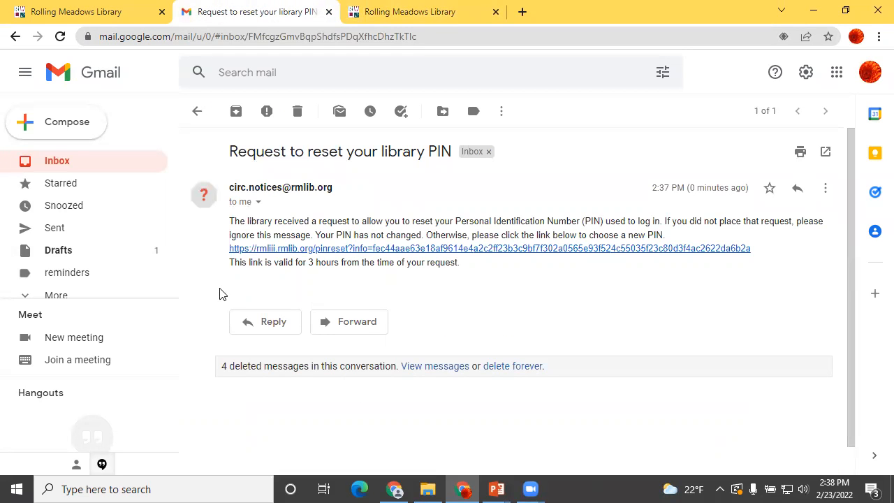
{"action": "mouse_move", "coordinate": [472, 253]}
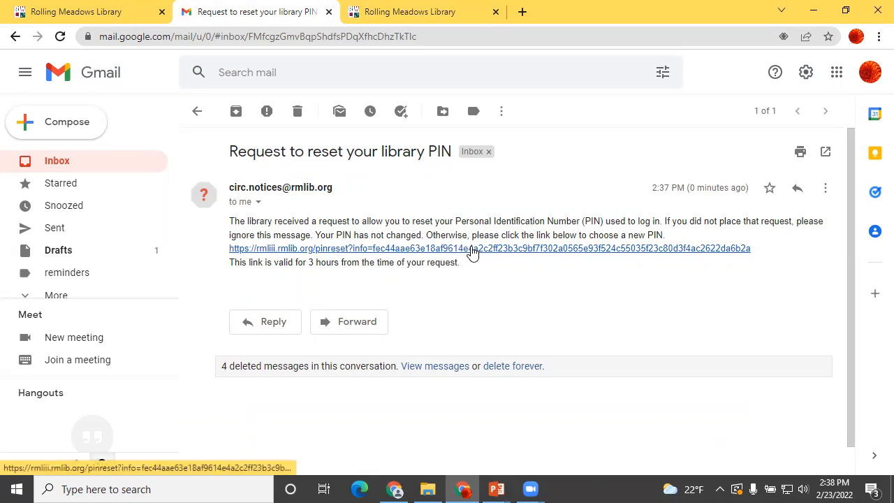
Follow the emailed reset link, fill name, barcode and new PIN twice until 'Your PIN has been changed'.
{"action": "left_click", "coordinate": [489, 249]}
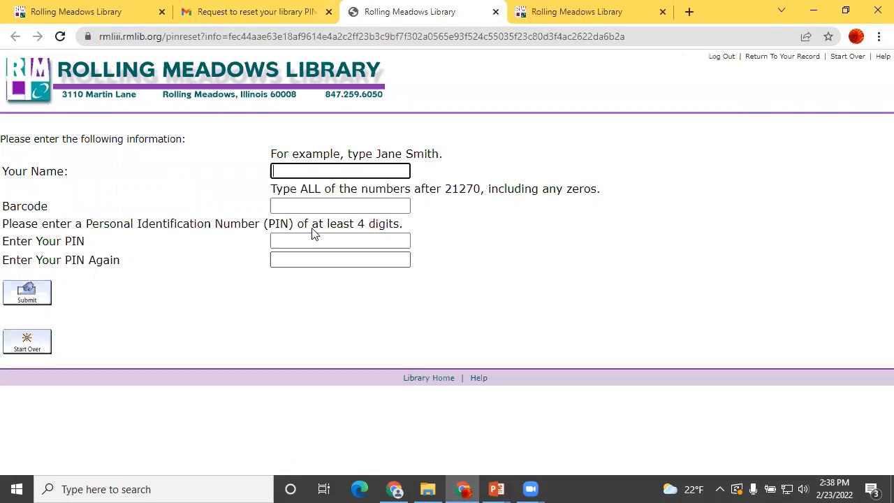
{"action": "type", "text": "computer class"}
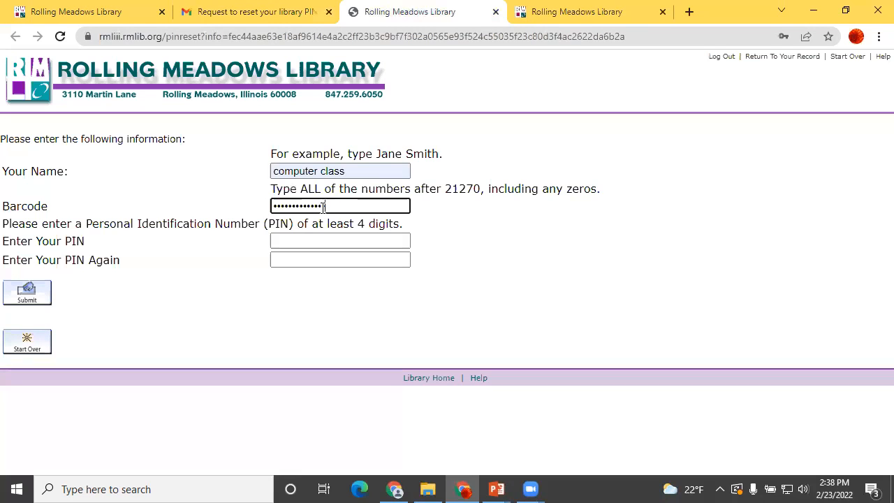
{"action": "left_click", "coordinate": [341, 240]}
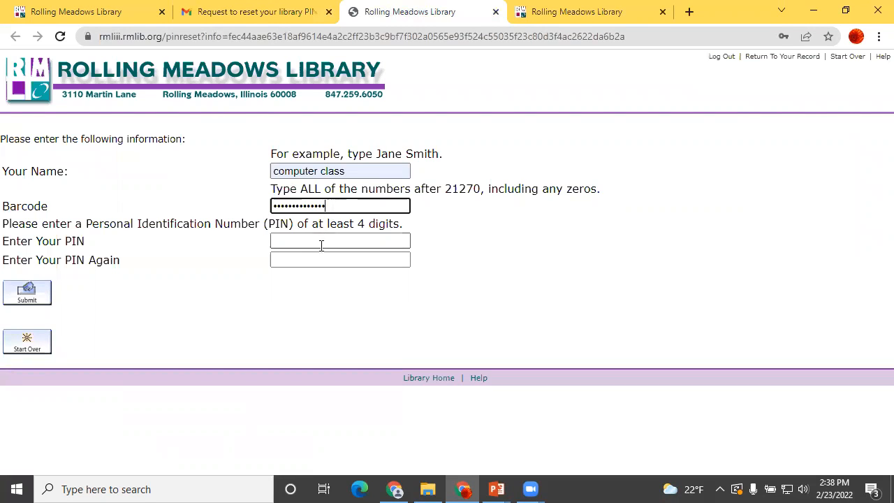
{"action": "left_click", "coordinate": [339, 240]}
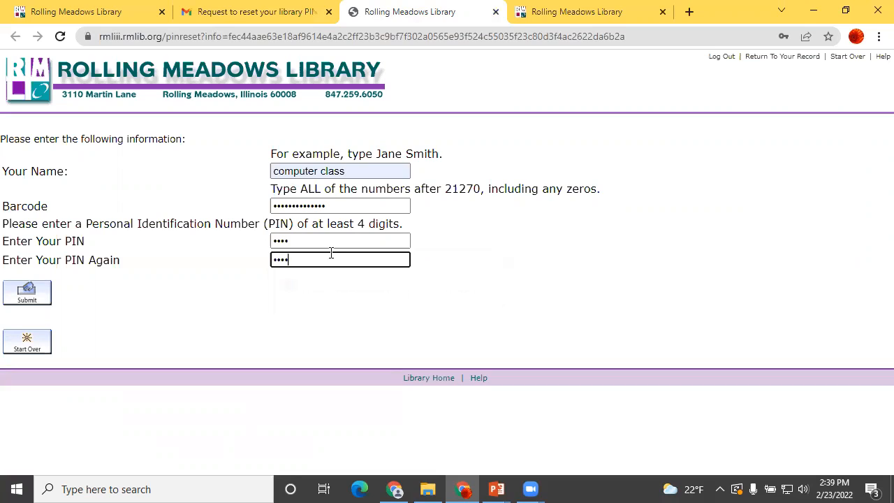
{"action": "left_click", "coordinate": [27, 292]}
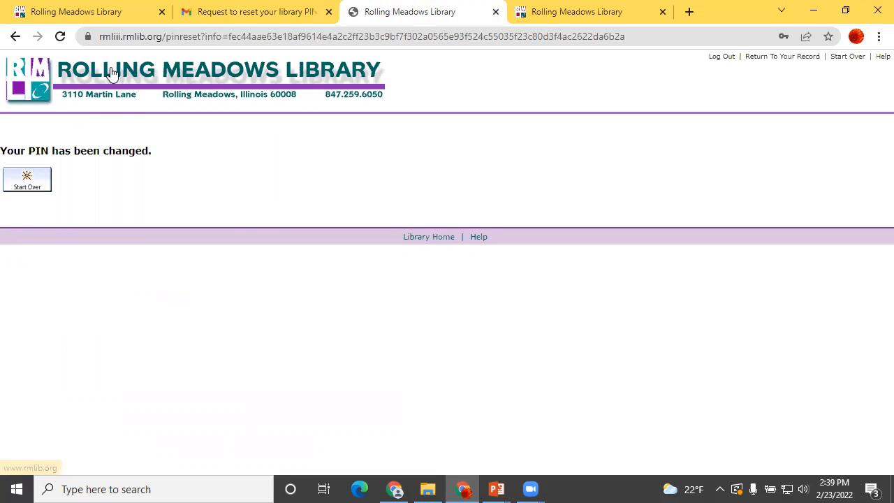
Use Start Over to return to the library home page.
{"action": "left_click", "coordinate": [427, 236]}
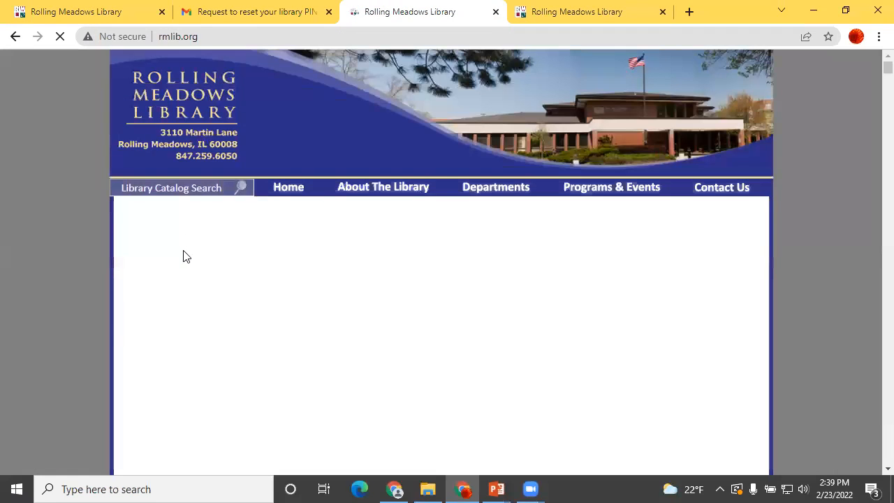